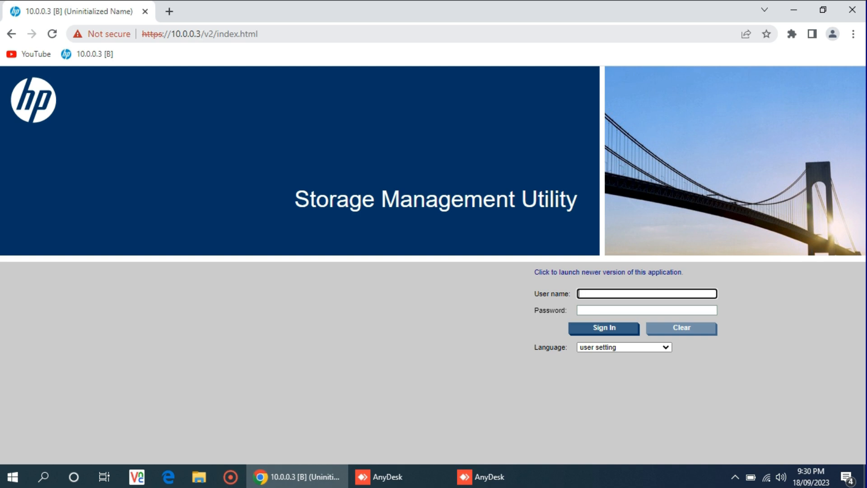
mouse_move(511, 287)
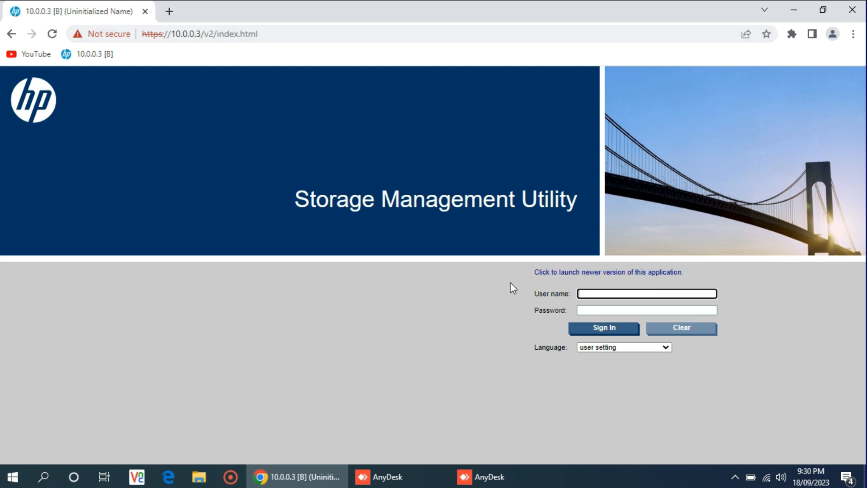
Sign in to the MSA 2040 SAN with the saved user name and password.
left_click(646, 293)
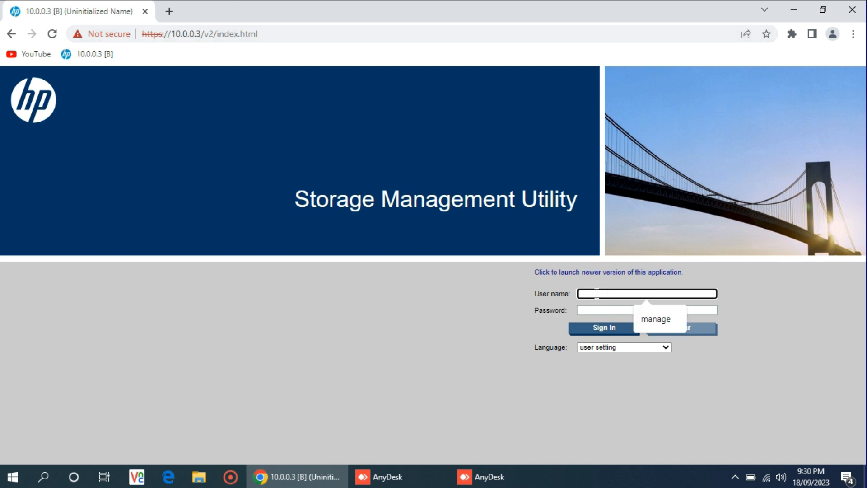
left_click(655, 318)
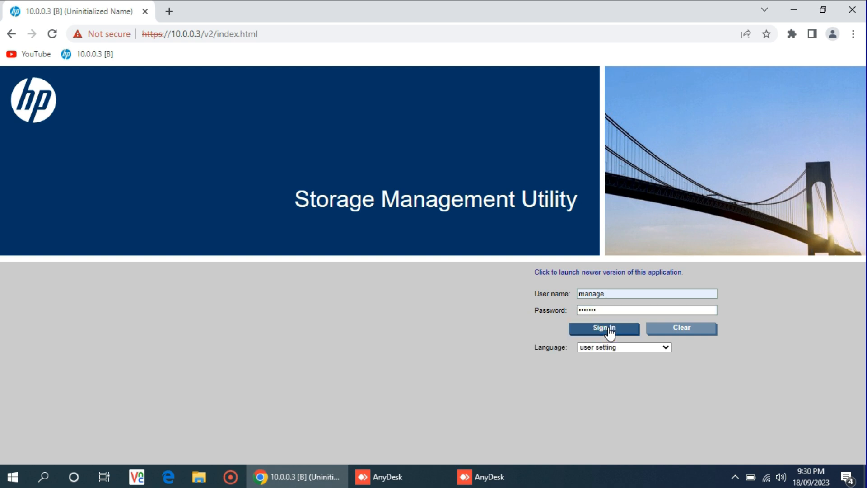
left_click(603, 328)
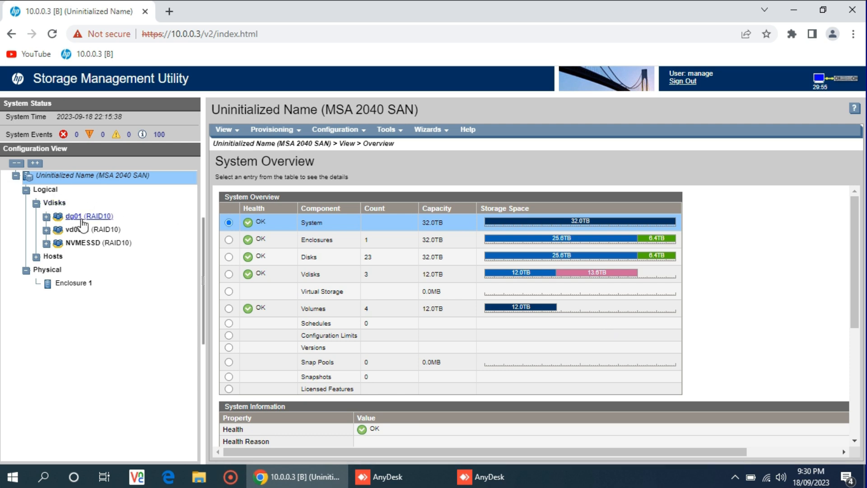
left_click(88, 216)
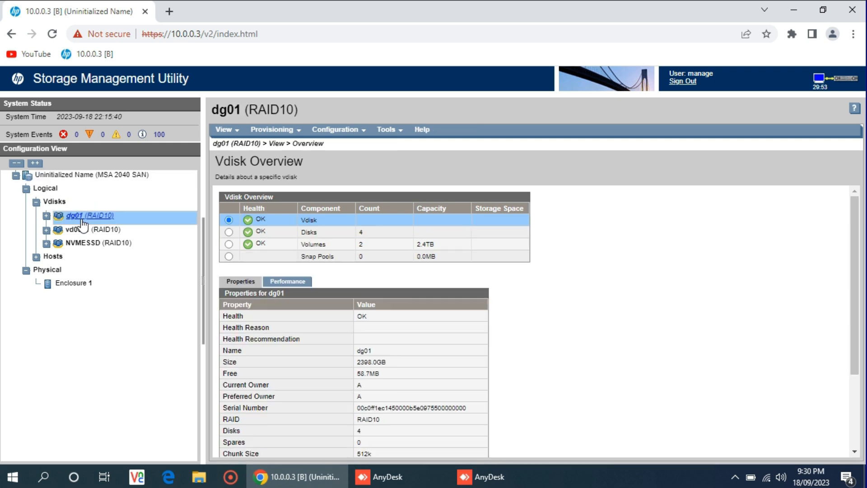
left_click(88, 229)
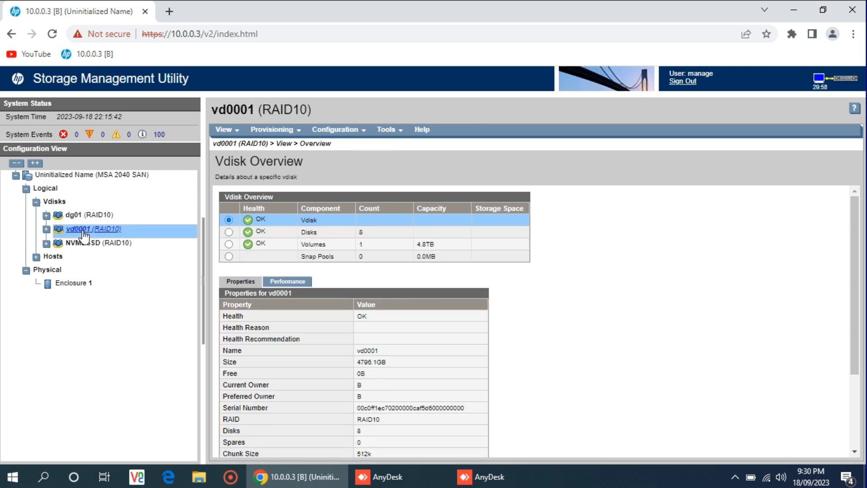
left_click(99, 242)
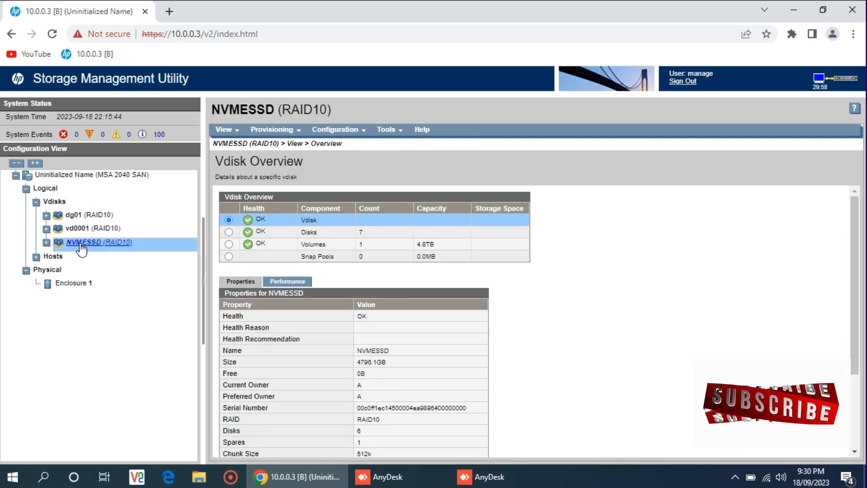
mouse_move(83, 227)
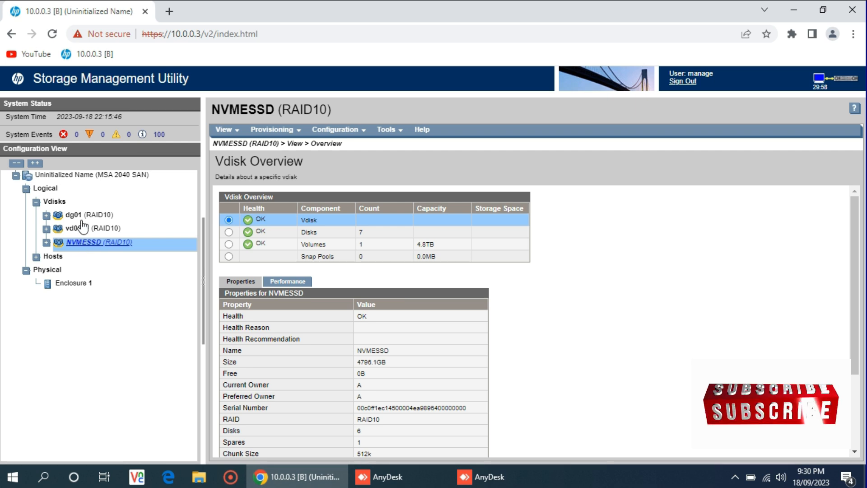
left_click(88, 215)
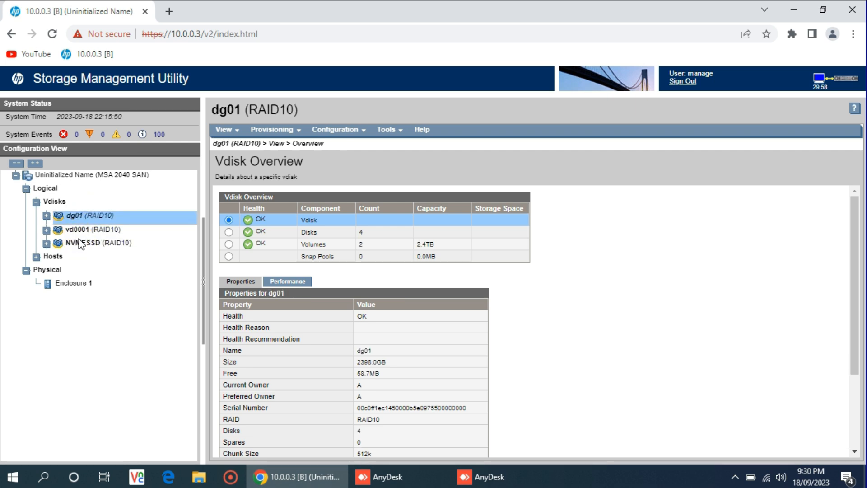
mouse_move(99, 243)
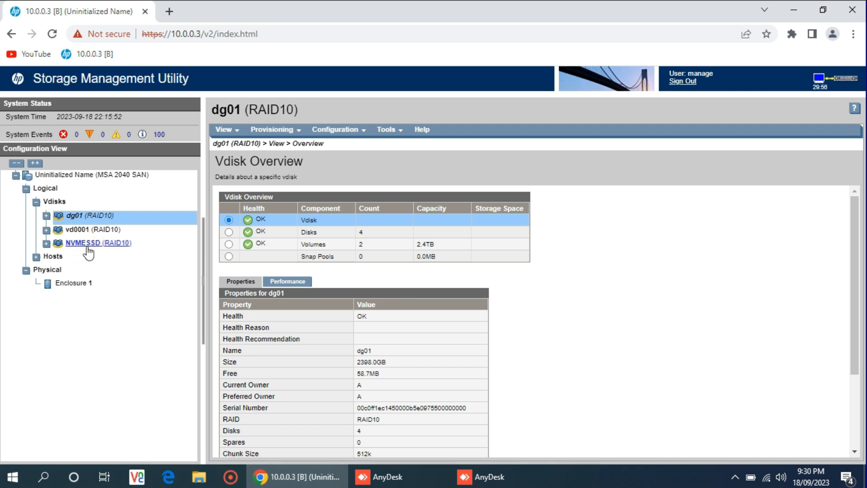
left_click(98, 243)
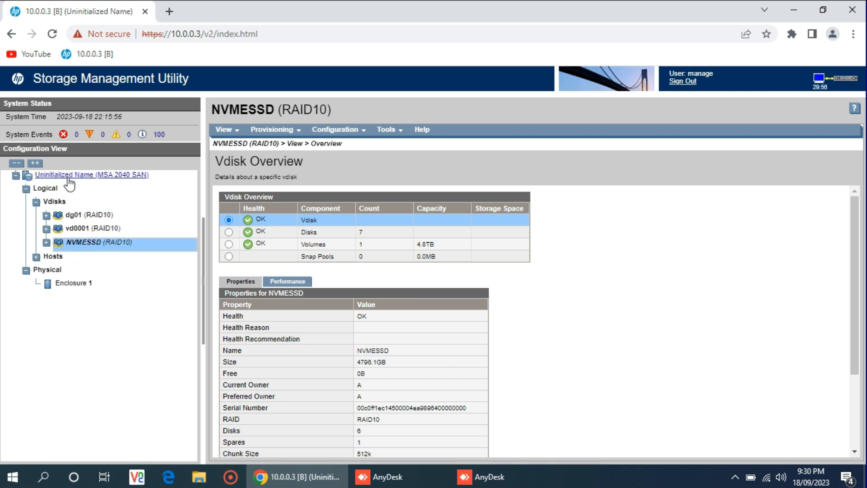
left_click(92, 175)
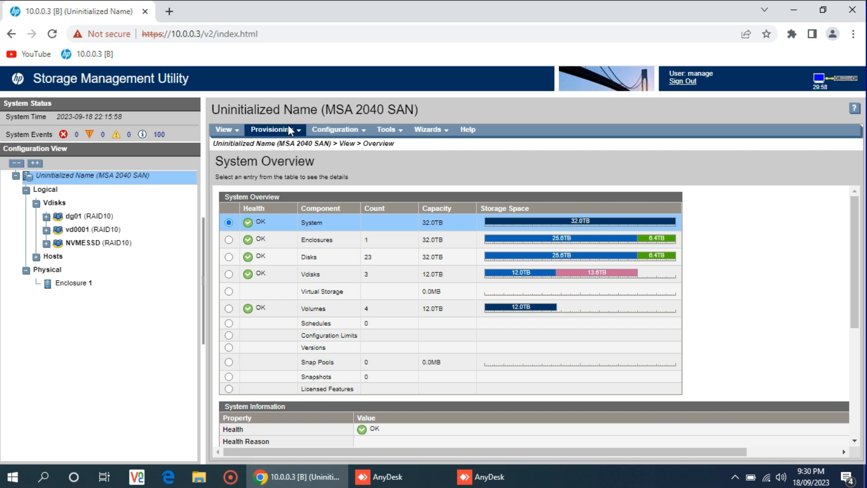
left_click(271, 129)
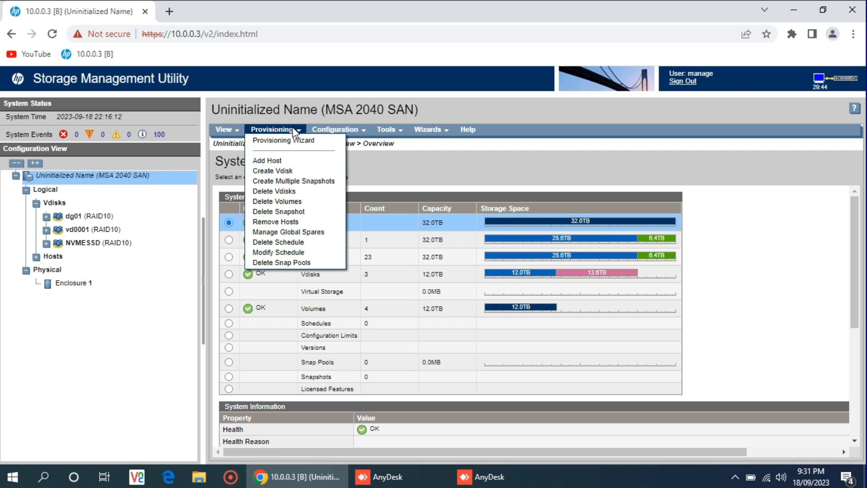
mouse_move(272, 164)
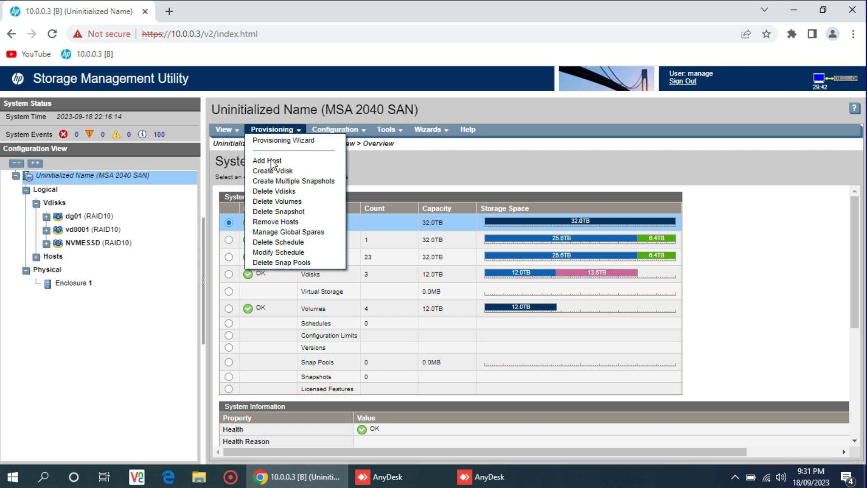
mouse_move(271, 145)
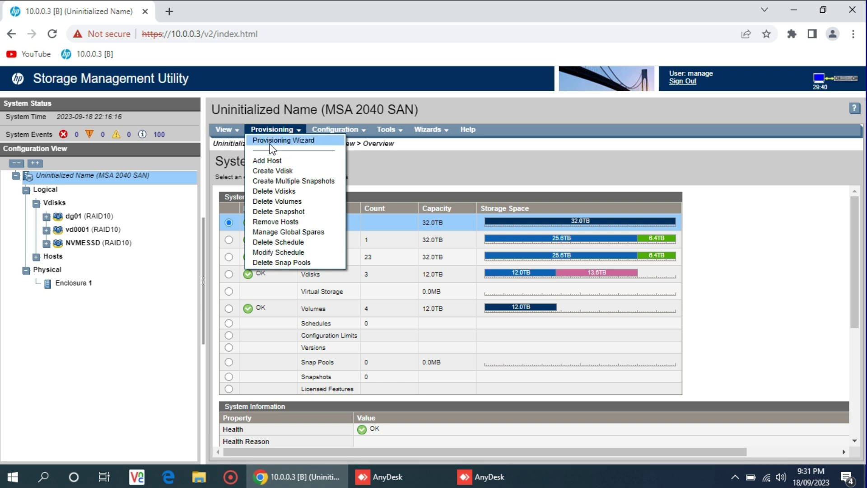
mouse_move(277, 170)
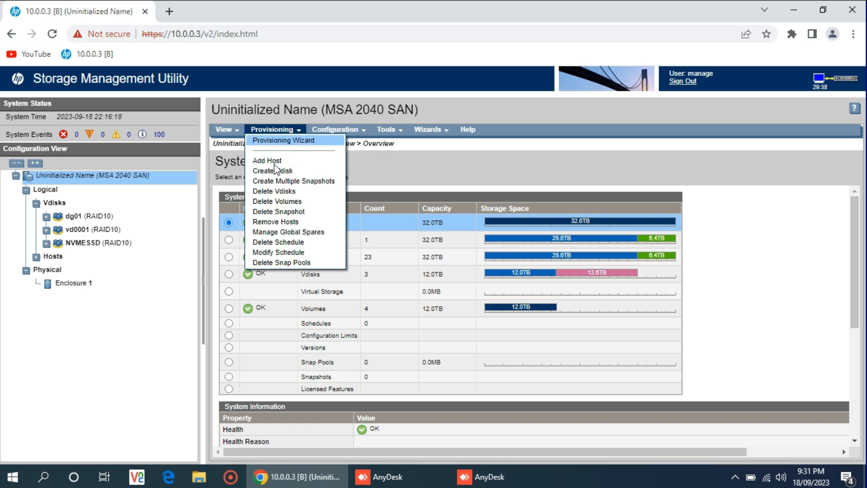
mouse_move(273, 171)
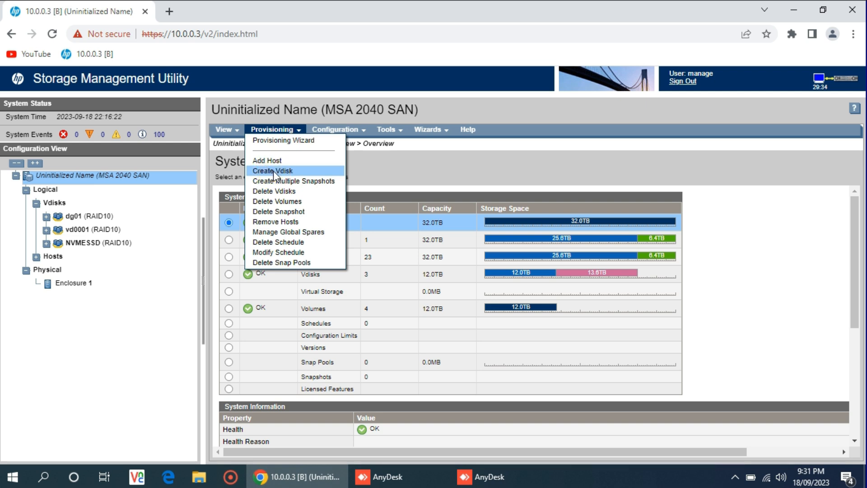
Choose Create Vdisk from the Provisioning menu.
left_click(271, 170)
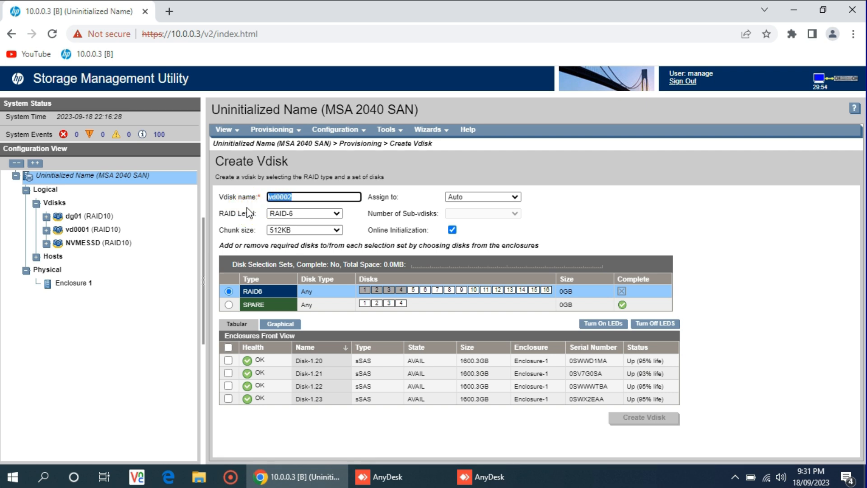
Rename the new vdisk from vd0002 to 'NVMESSD II'.
type("nv")
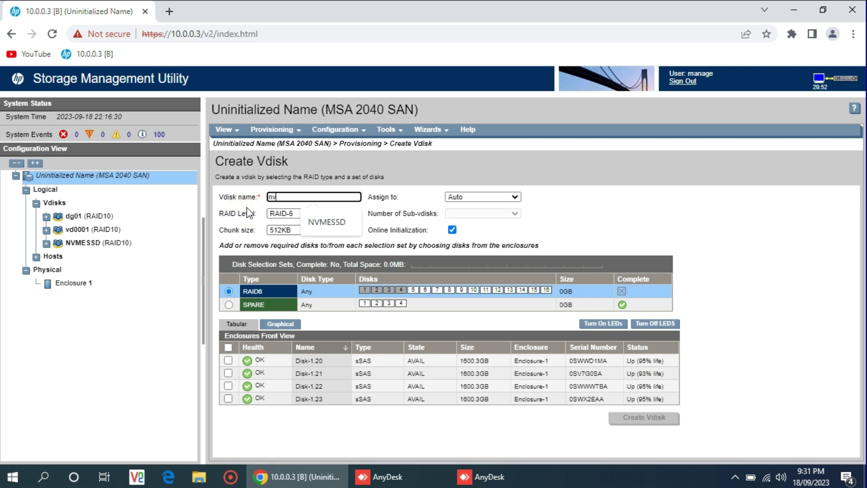
type("me")
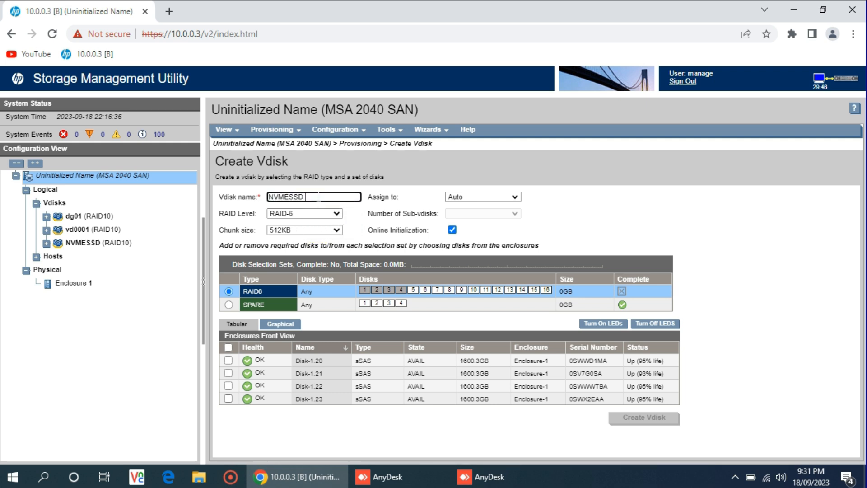
type("II")
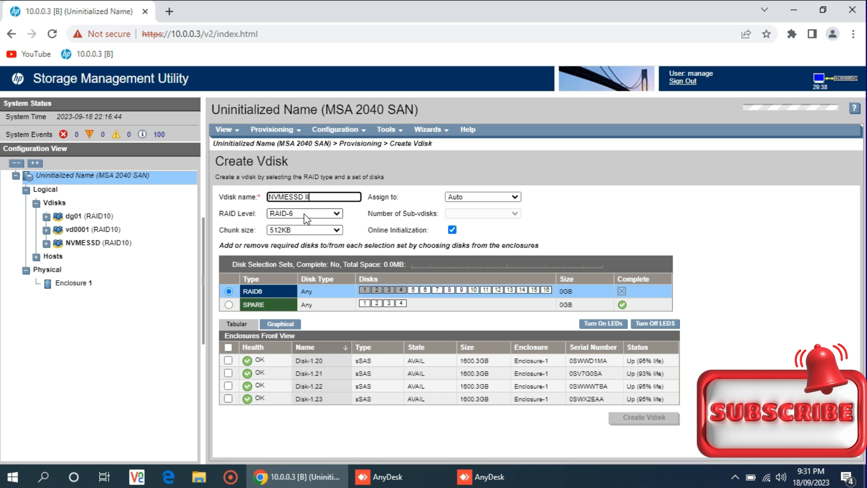
Set RAID-5 and select all four 1600GB disks, Disk-1.20 to Disk-1.23, totalling 6.4TB.
left_click(303, 214)
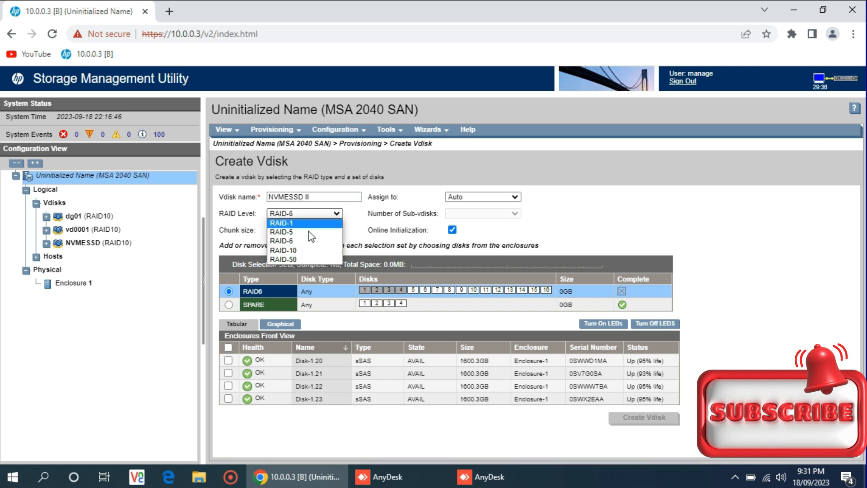
left_click(281, 231)
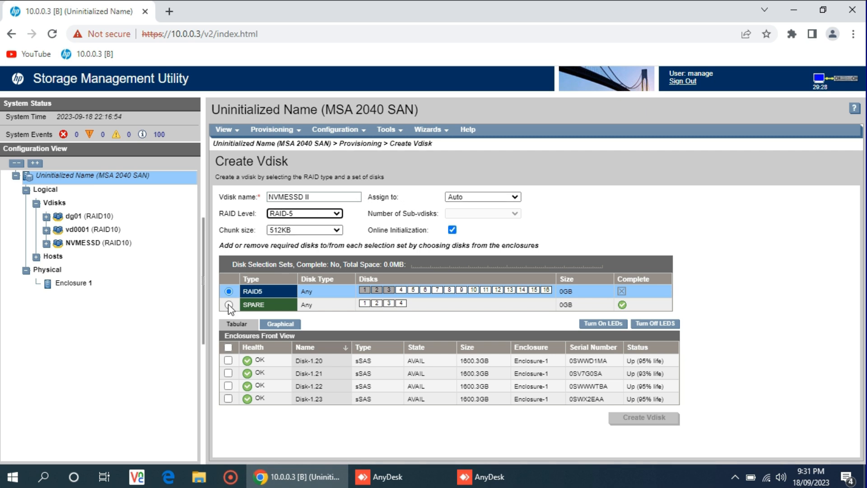
mouse_move(329, 305)
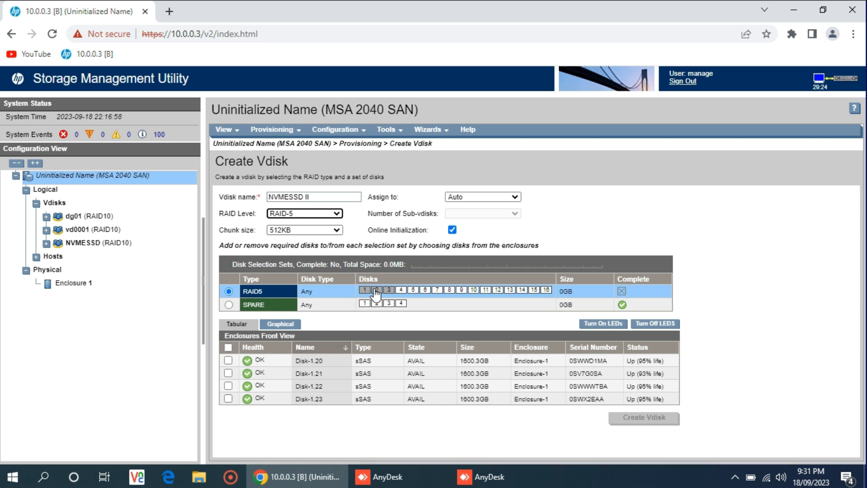
left_click(376, 290)
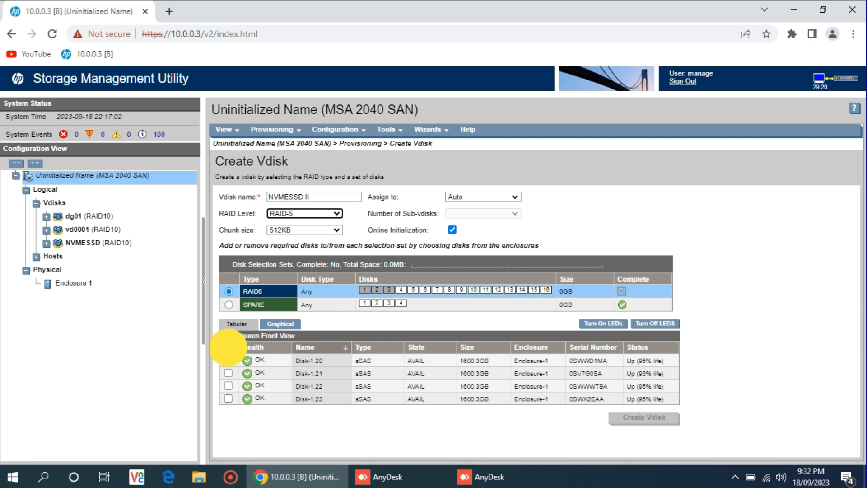
left_click(228, 346)
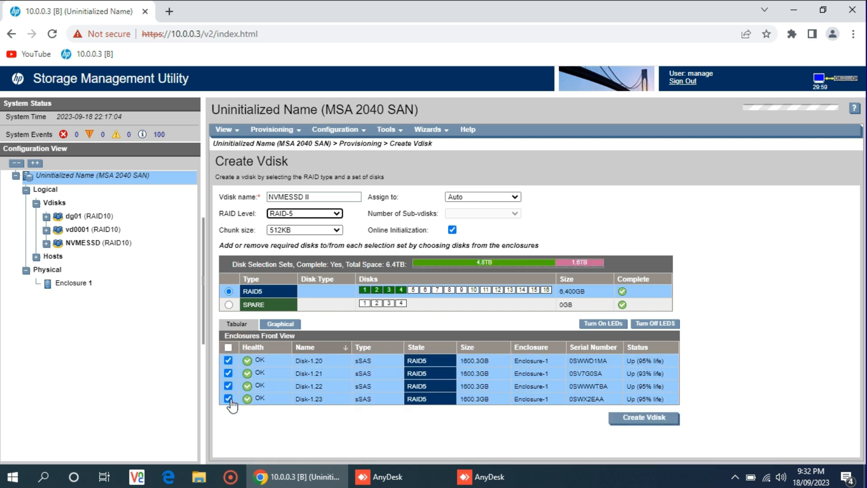
left_click(229, 399)
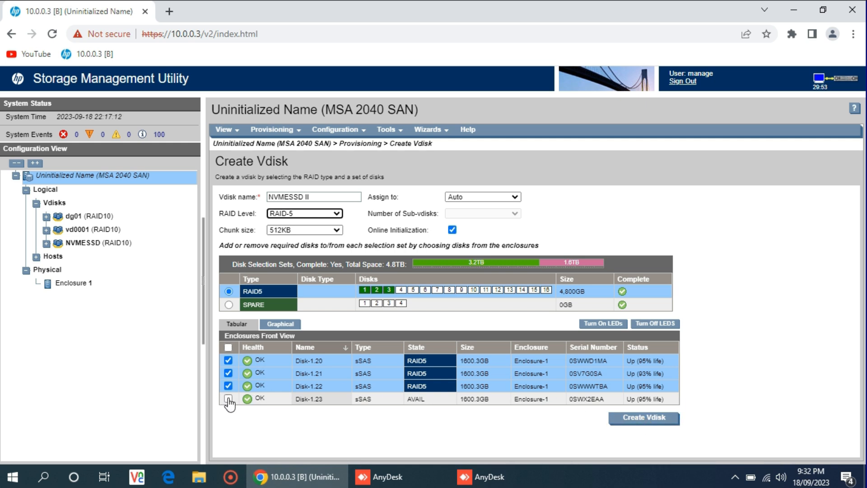
left_click(229, 399)
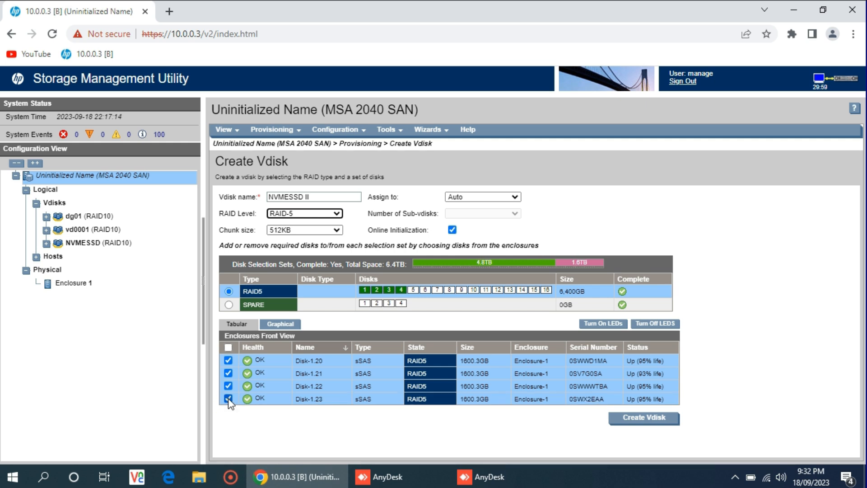
left_click(228, 399)
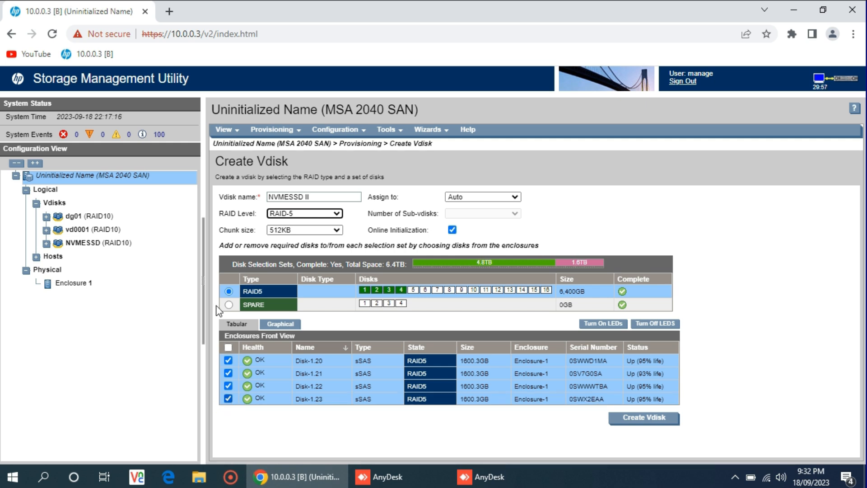
left_click(228, 304)
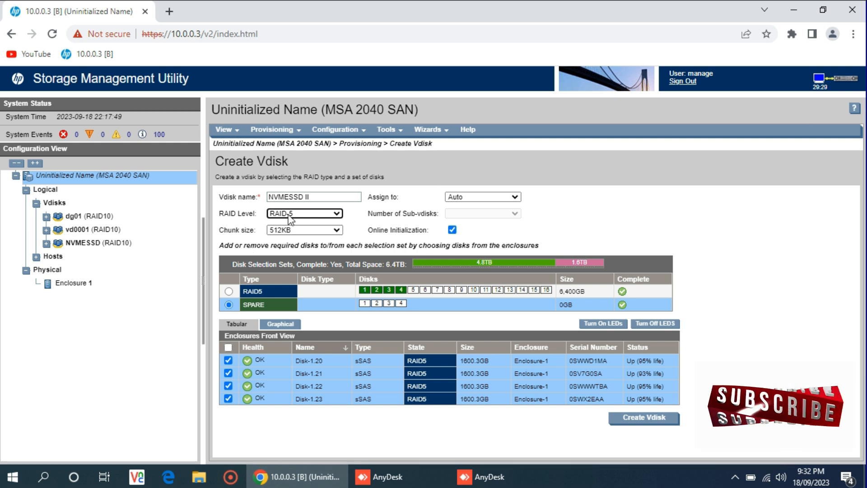
Switch the vdisk's RAID level from RAID-5 to RAID-10, clearing the disk selection.
left_click(303, 212)
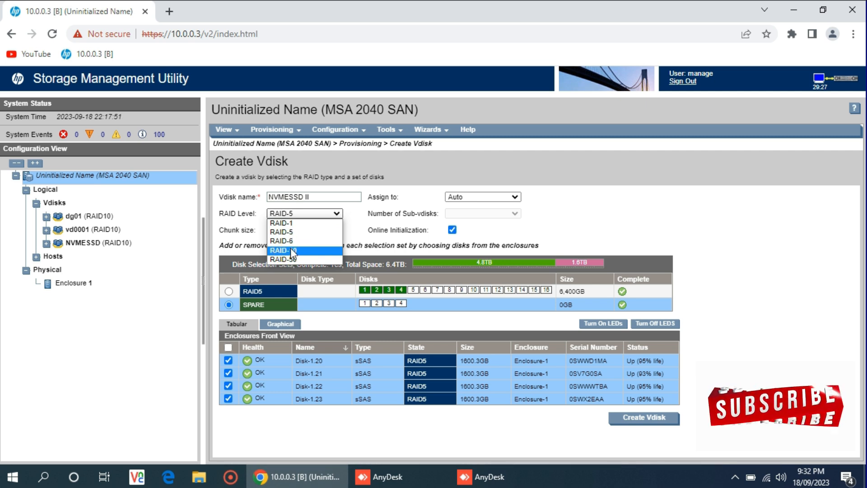
left_click(283, 249)
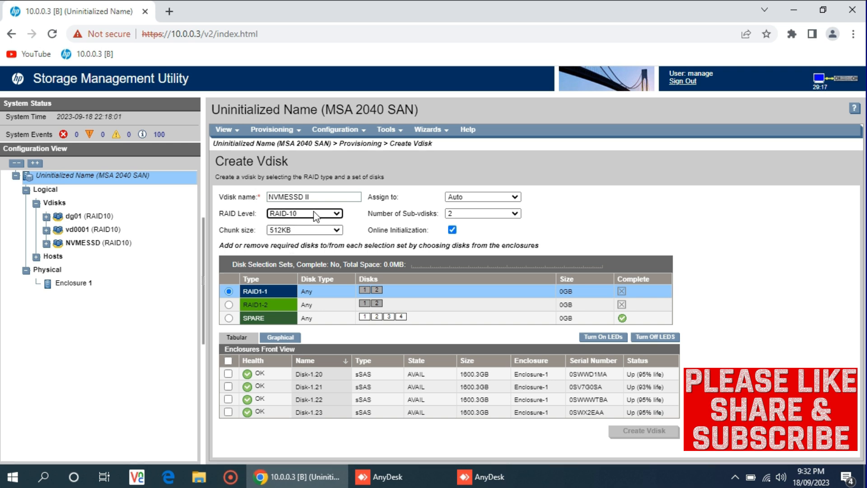
mouse_move(264, 373)
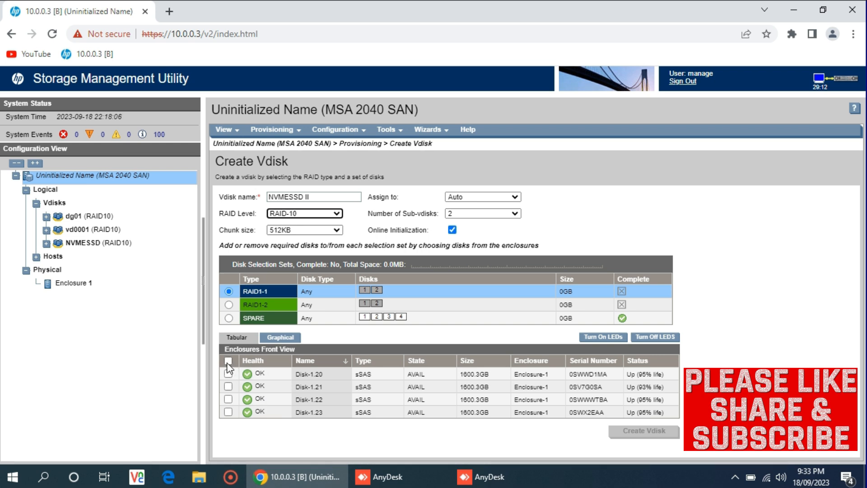
Assign Disk-1.20 and 1.21 to RAID1-1, and Disk-1.22 and 1.23 to RAID1-2.
left_click(228, 374)
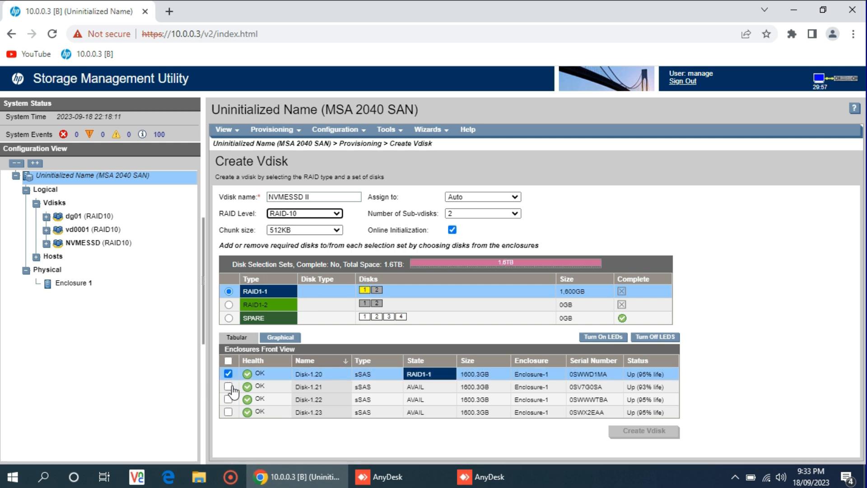
left_click(228, 386)
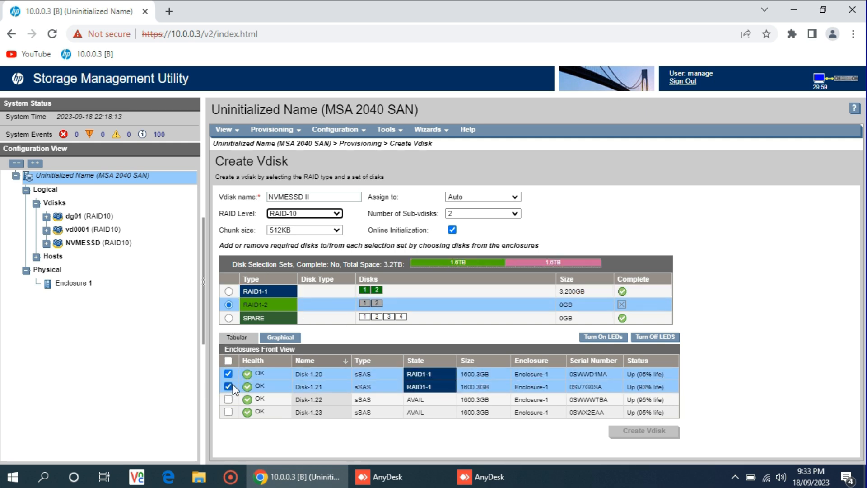
left_click(229, 399)
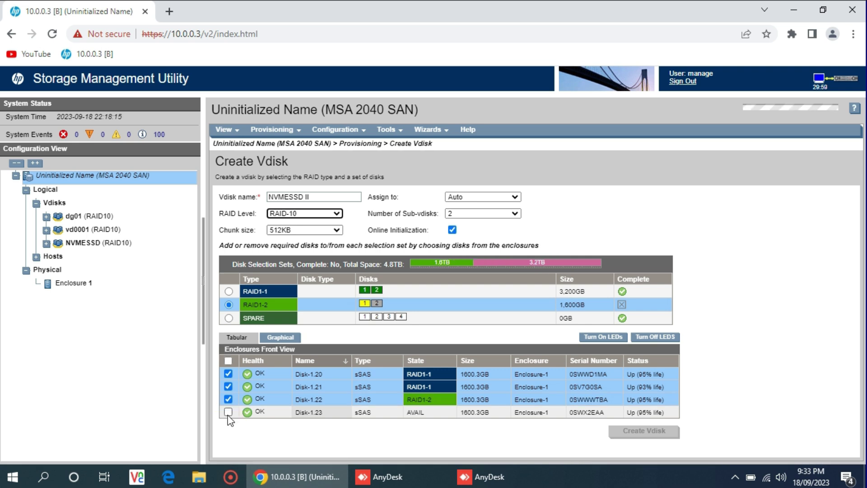
left_click(228, 412)
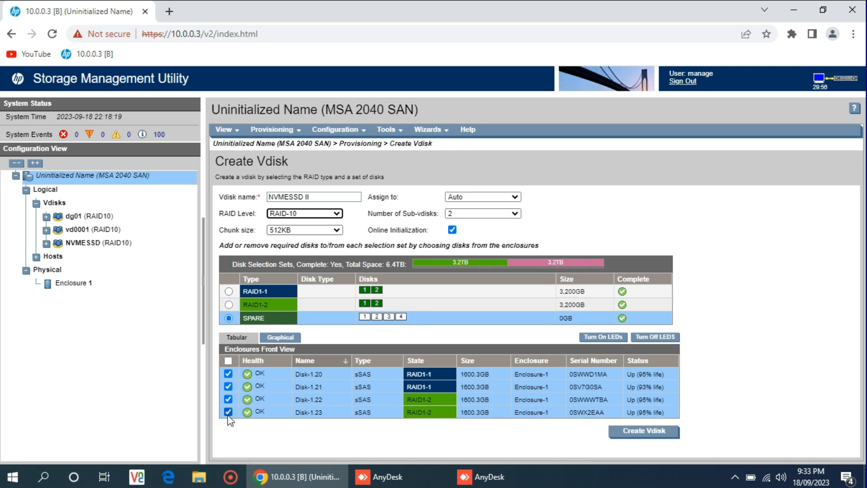
mouse_move(725, 423)
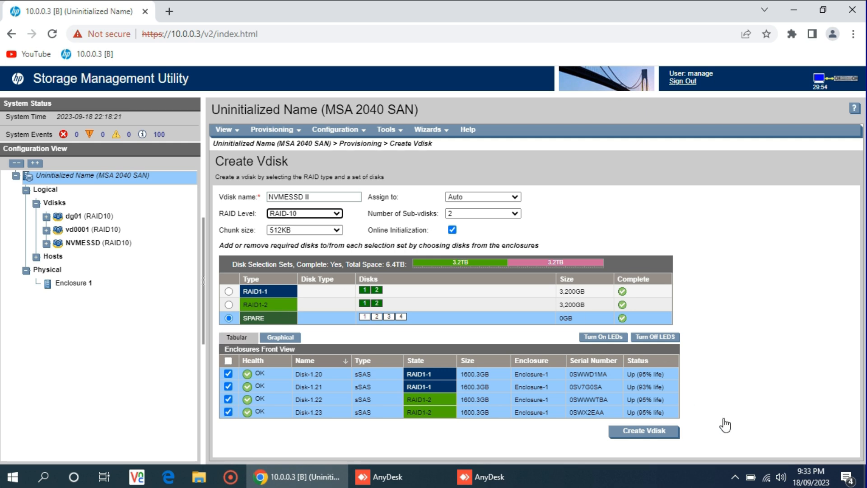
mouse_move(643, 430)
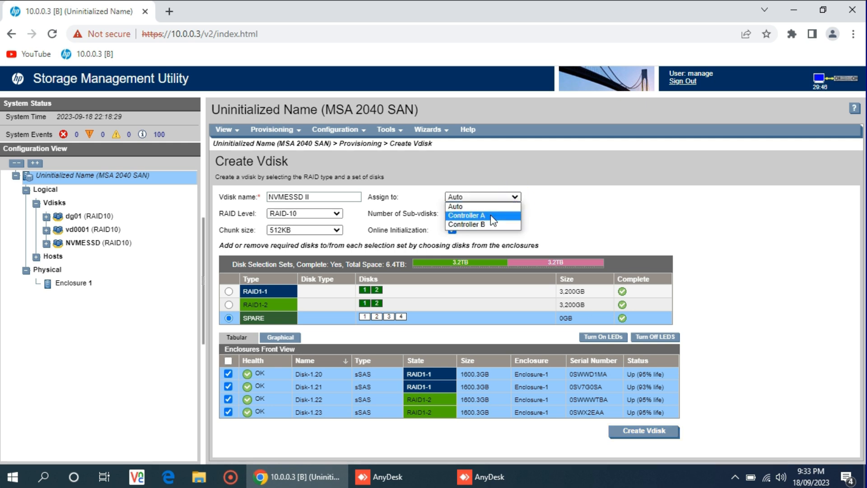
mouse_move(482, 223)
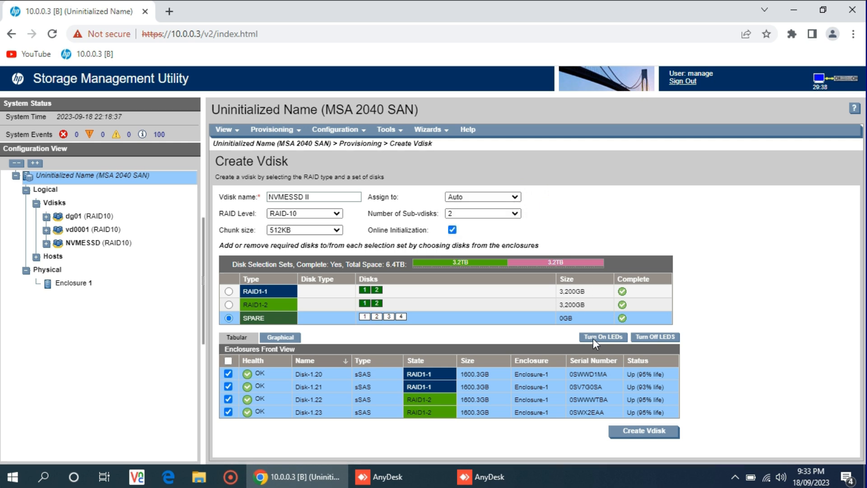
mouse_move(408, 265)
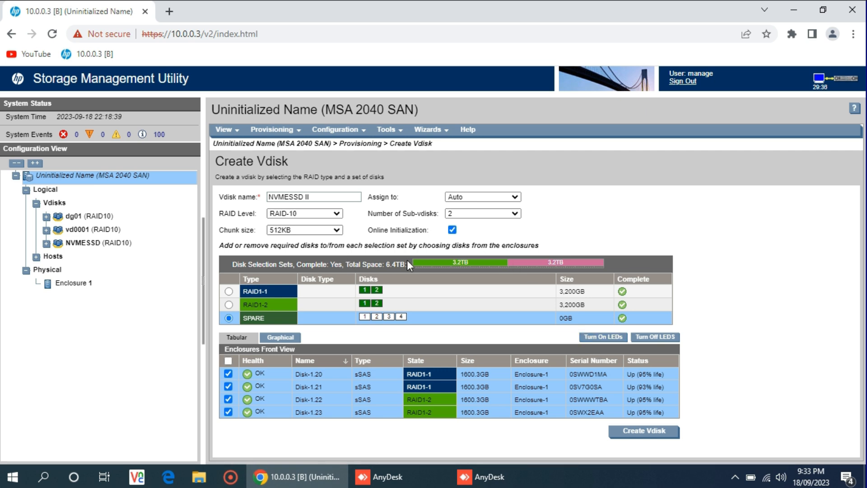
mouse_move(473, 270)
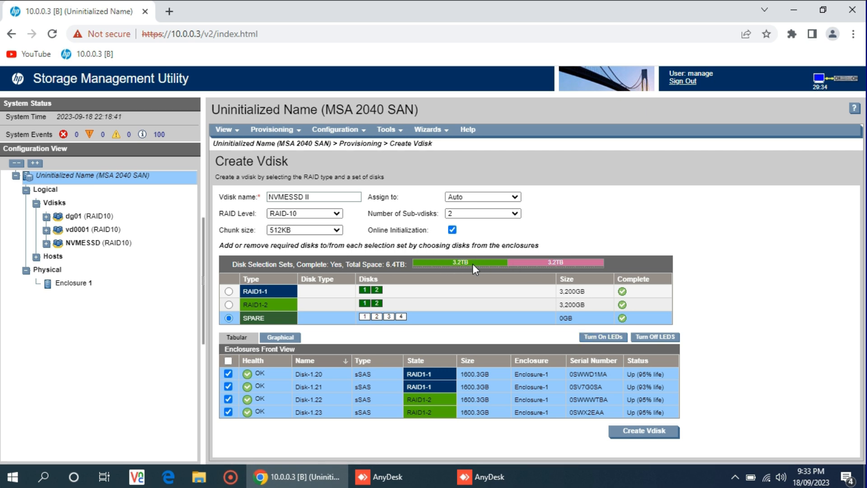
mouse_move(390, 274)
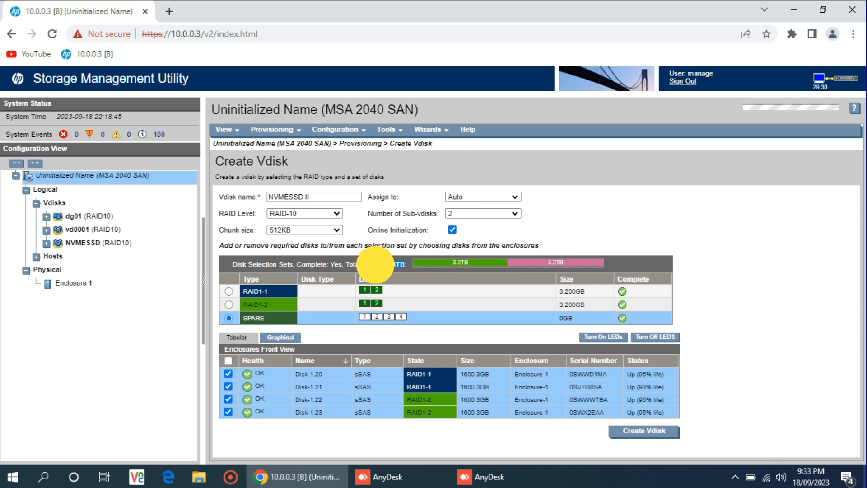
mouse_move(417, 264)
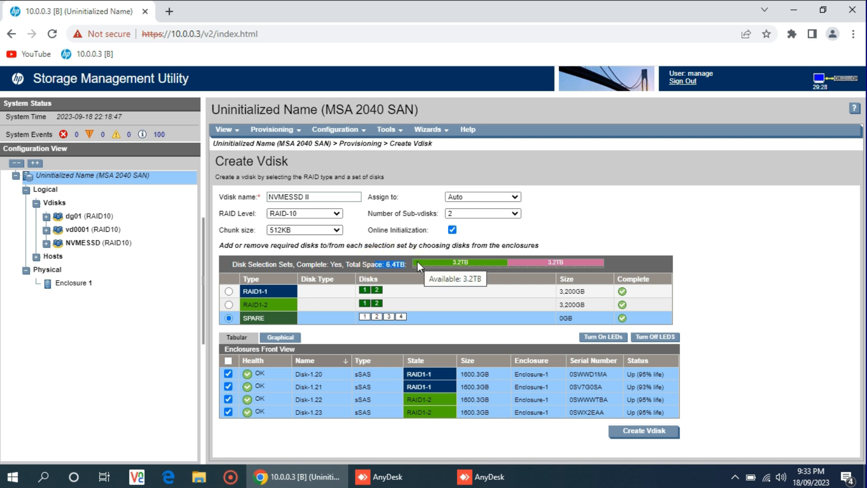
mouse_move(403, 265)
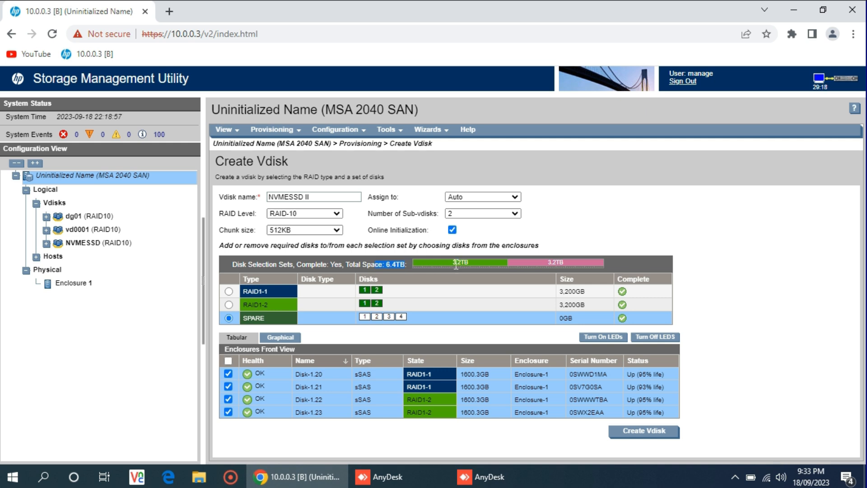
mouse_move(448, 269)
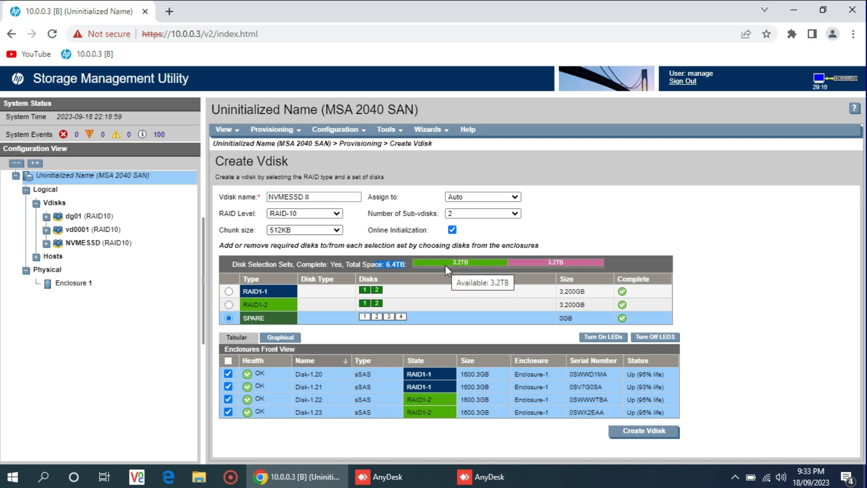
mouse_move(513, 285)
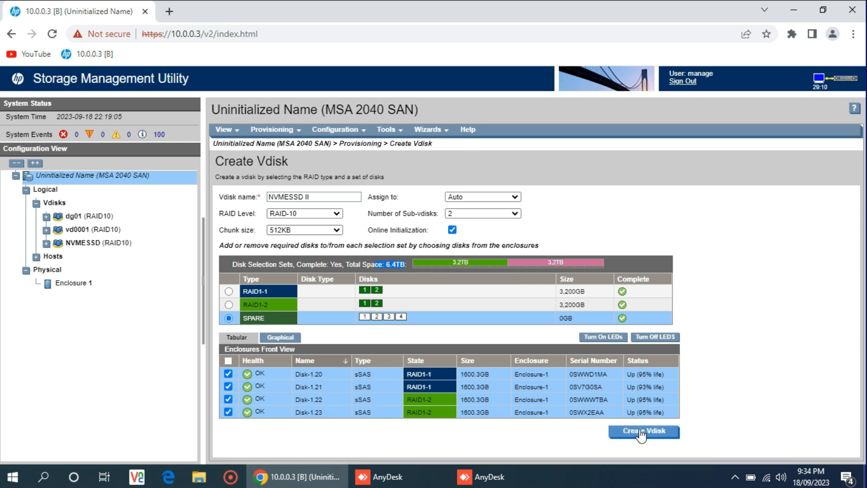
Submit the form to build the RAID10 vdisk NVMESSD II.
left_click(643, 431)
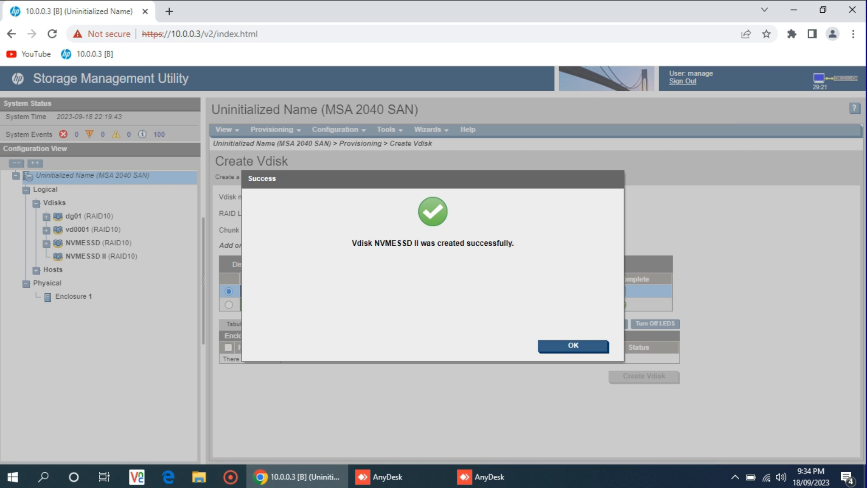
mouse_move(573, 346)
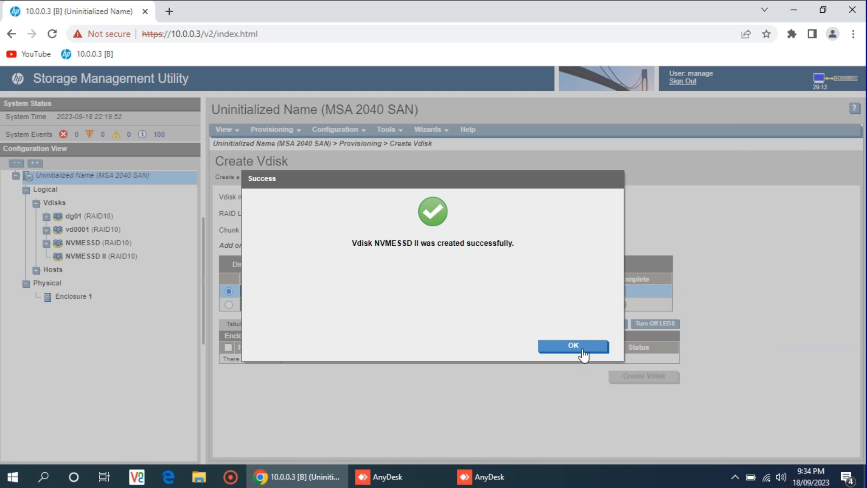
Dismiss the success message and view NVMESSD II's overview and initialization progress.
left_click(573, 345)
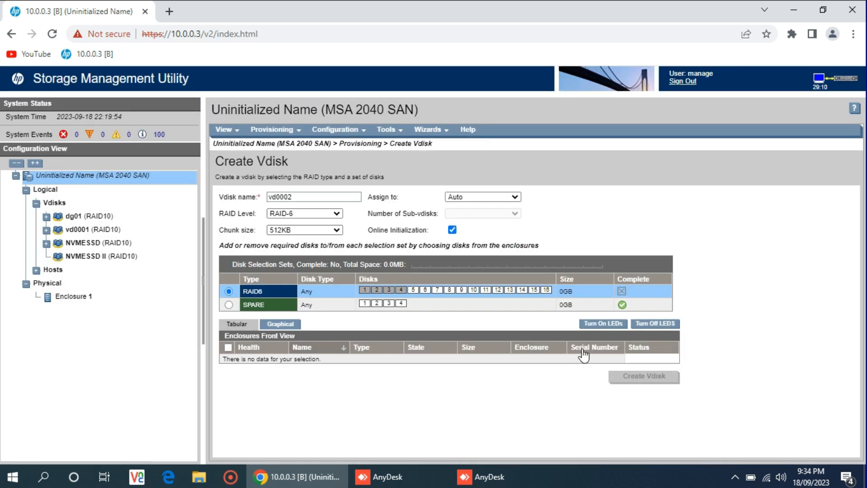
mouse_move(83, 265)
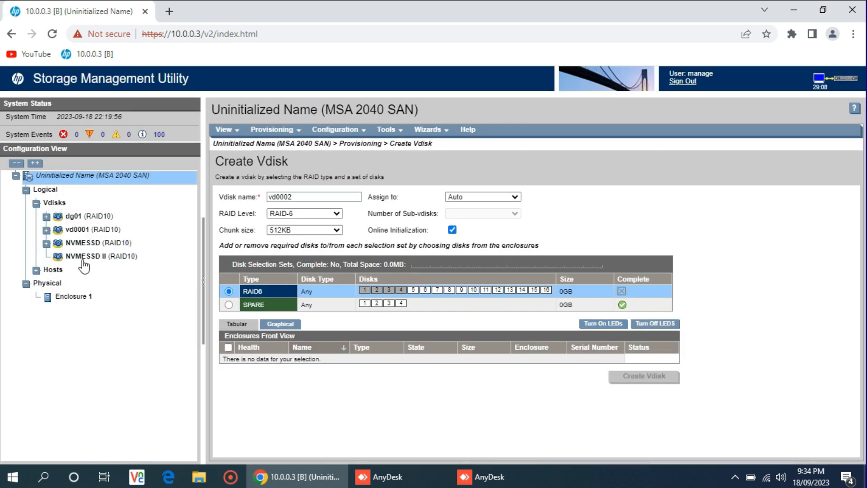
mouse_move(85, 246)
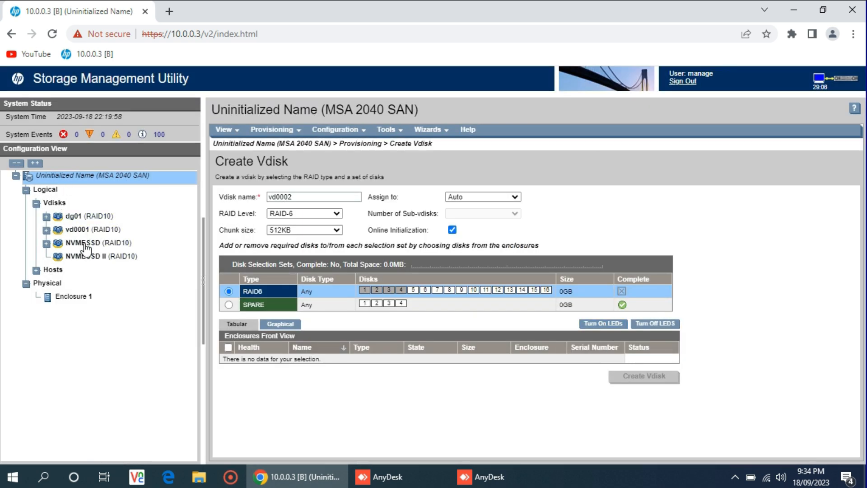
left_click(102, 255)
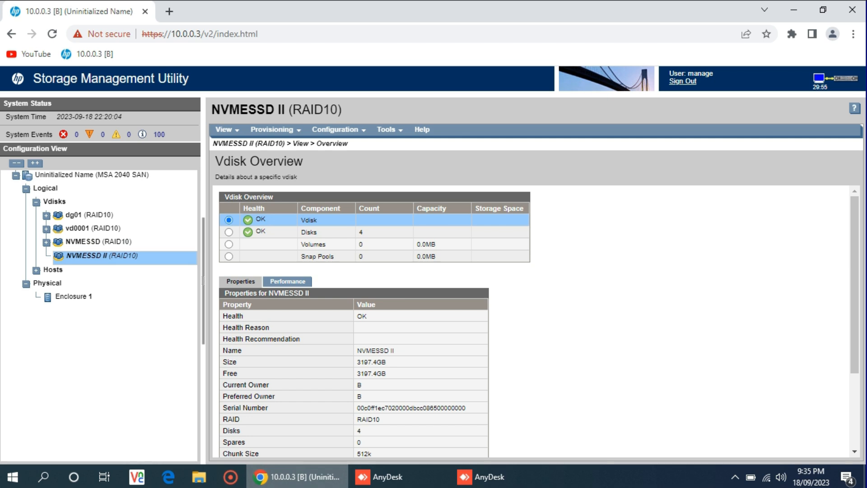
scroll("down", 3)
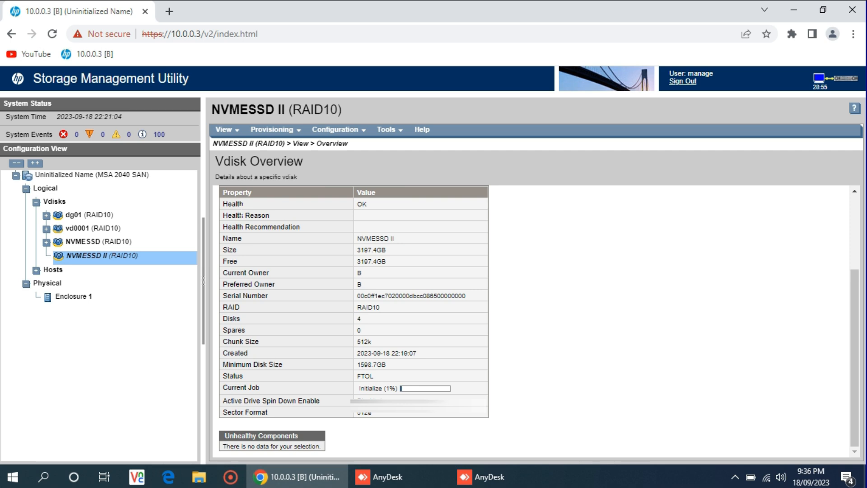
mouse_move(270, 394)
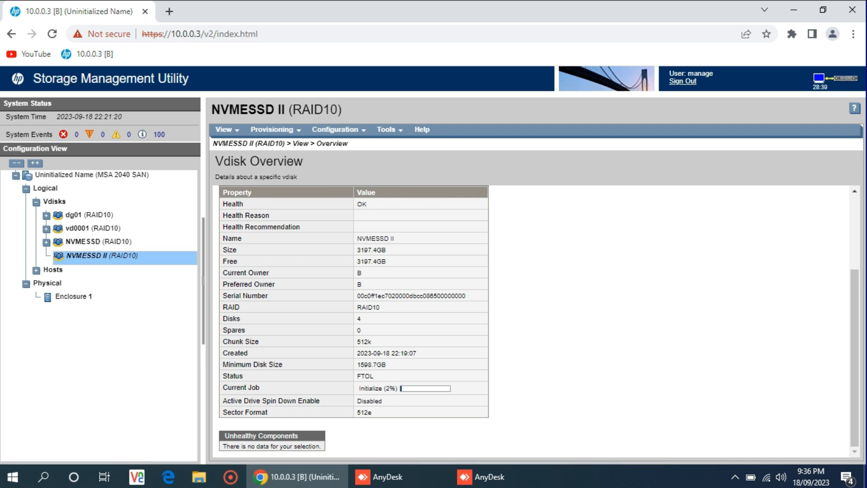
mouse_move(723, 110)
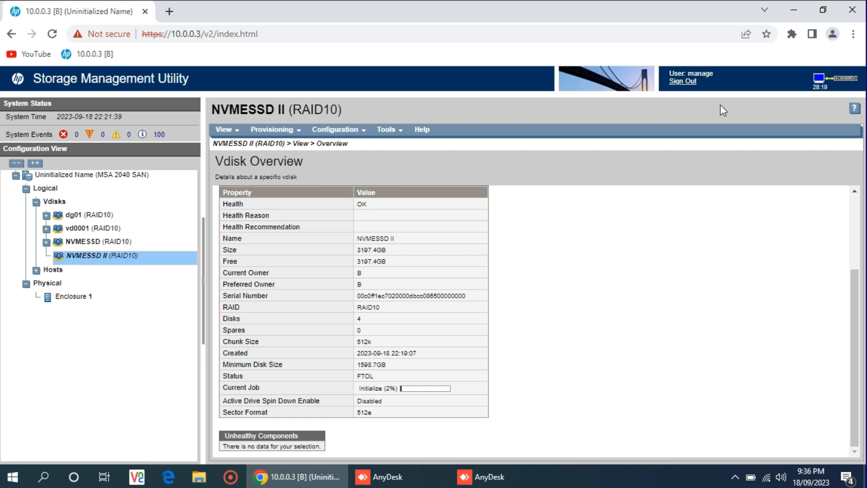
mouse_move(345, 347)
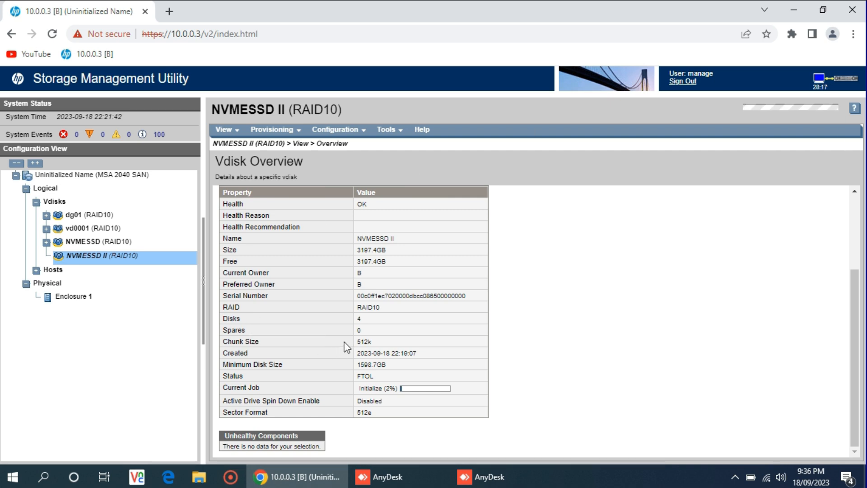
mouse_move(348, 317)
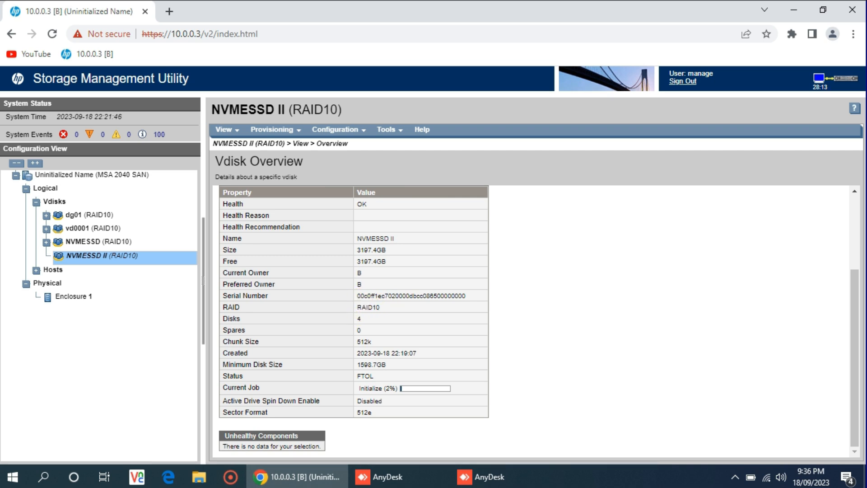
mouse_move(367, 343)
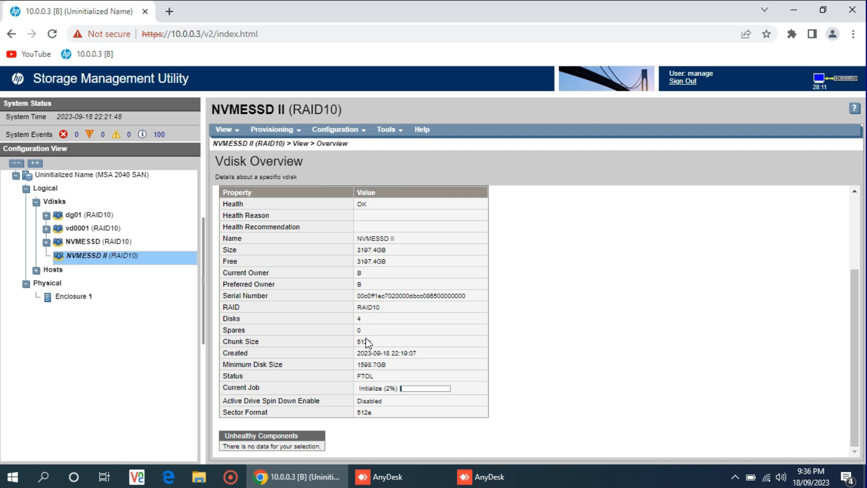
mouse_move(367, 423)
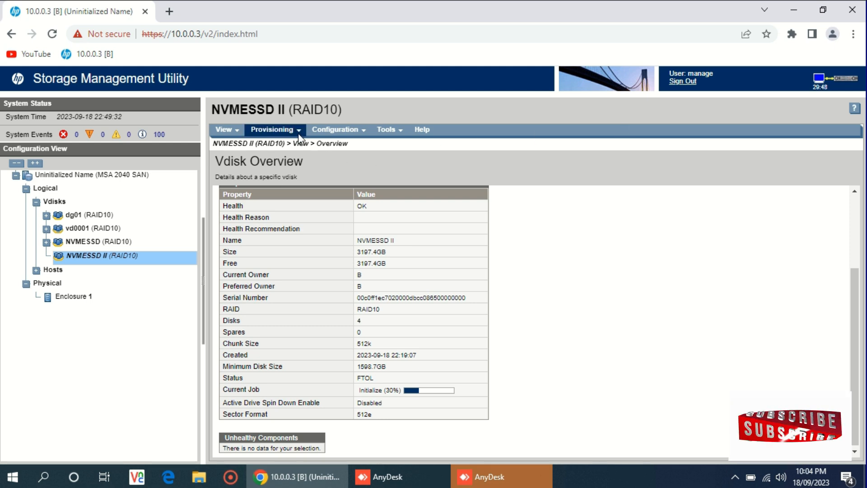
Choose Create Volume from the Provisioning menu for NVMESSD II.
left_click(271, 130)
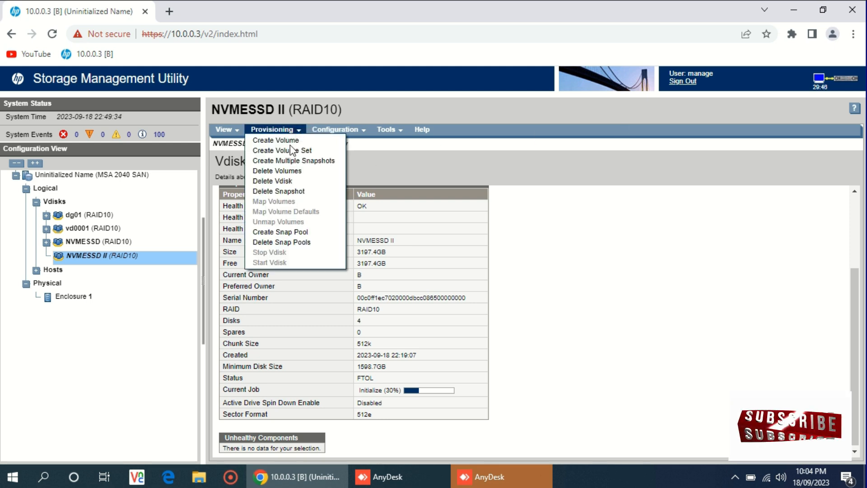
mouse_move(290, 140)
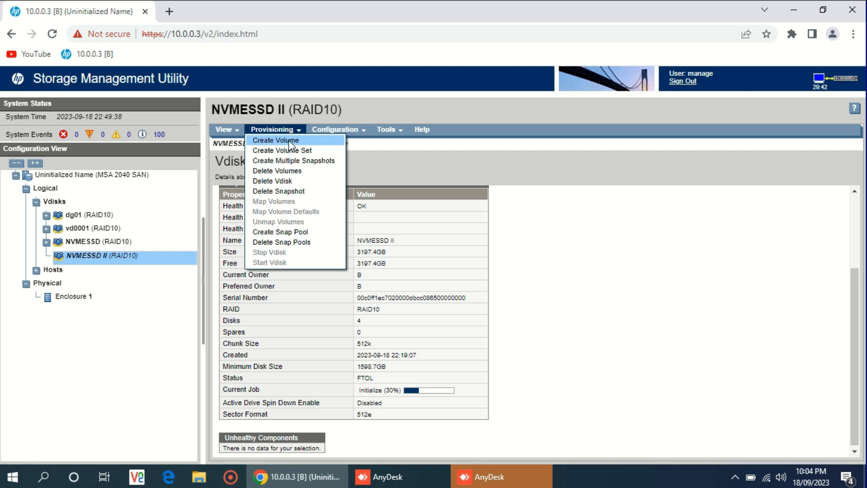
left_click(275, 140)
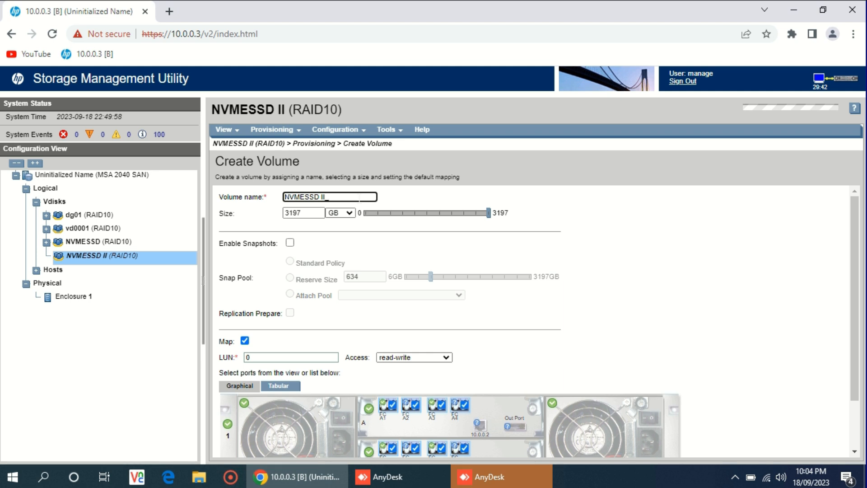
Name the volume 'NVMESSD II_Vol' at the full 3197GB and set LUN 4.
type("_Vol")
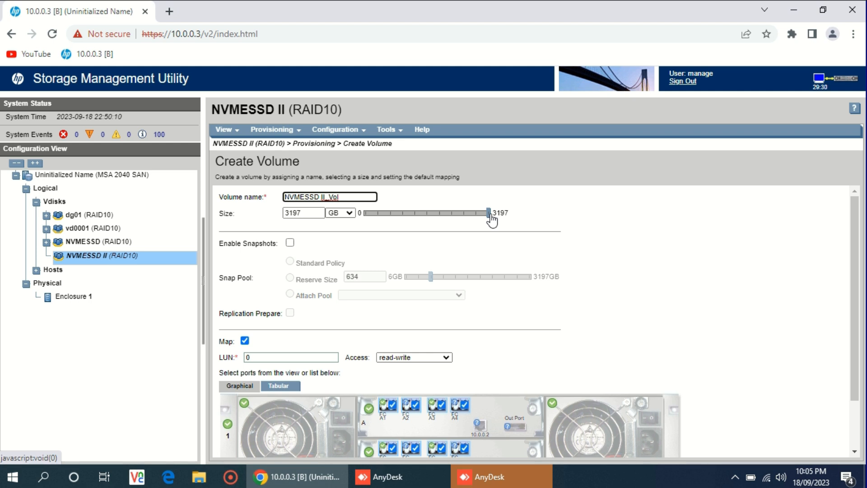
mouse_move(485, 216)
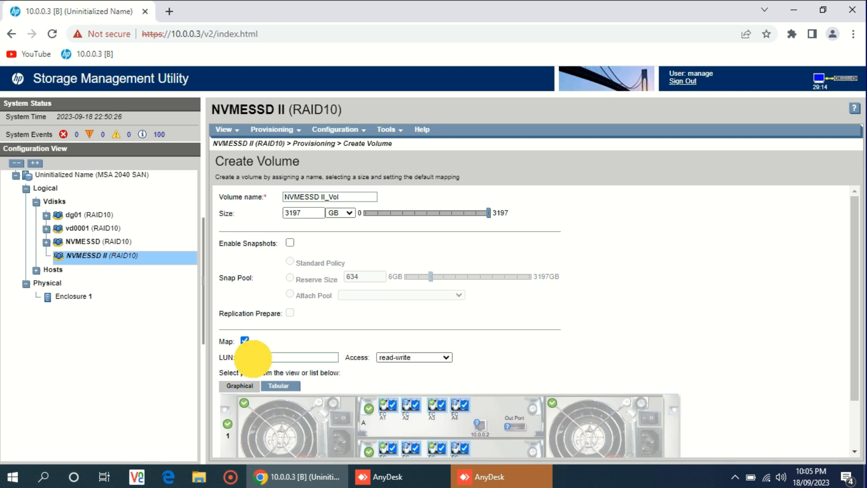
left_click(291, 356)
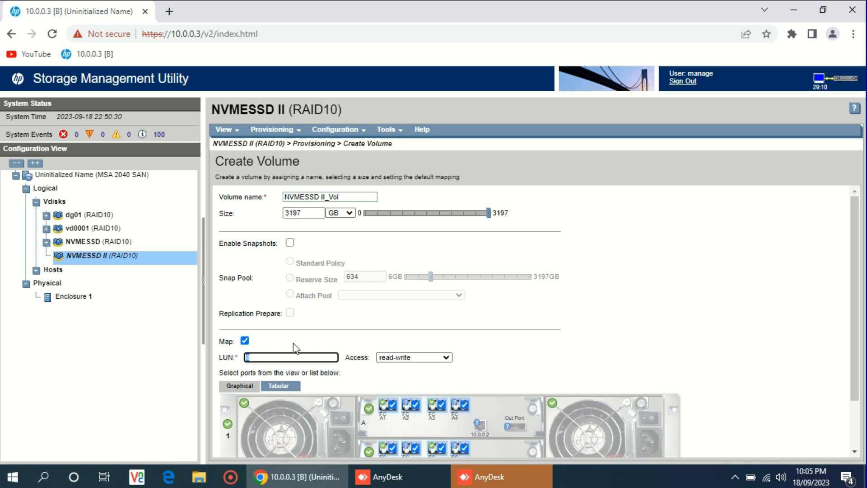
mouse_move(86, 219)
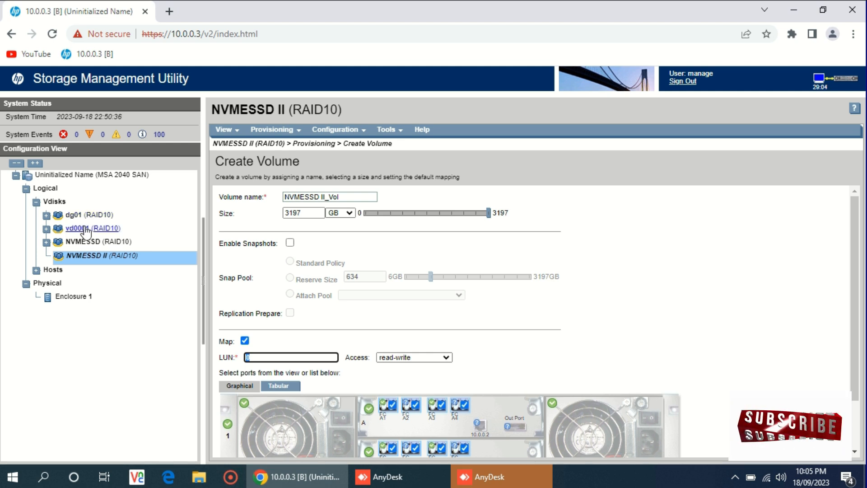
mouse_move(90, 245)
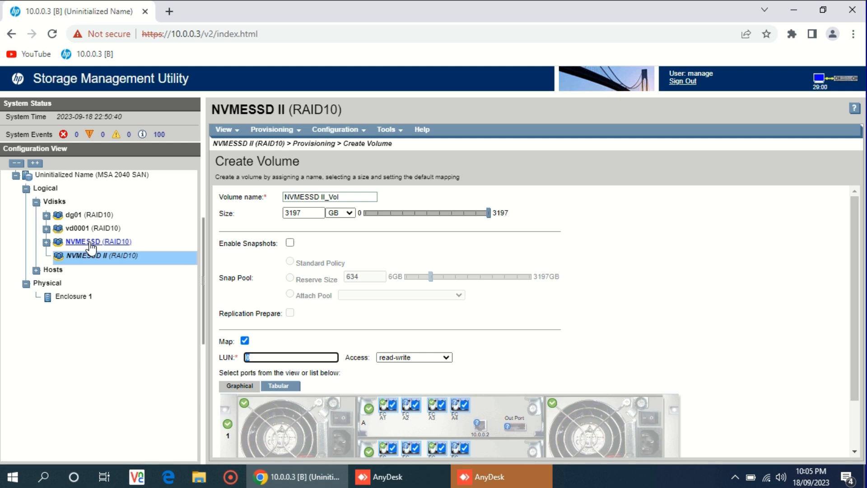
mouse_move(409, 276)
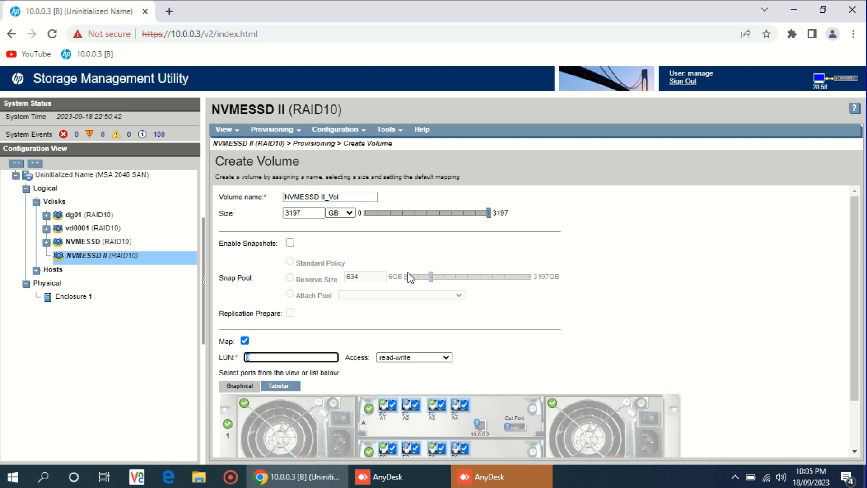
type("4")
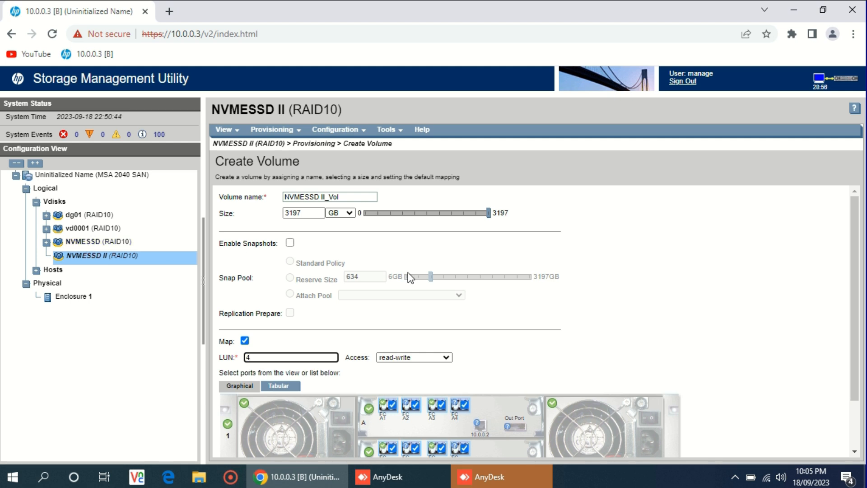
scroll("down", 3)
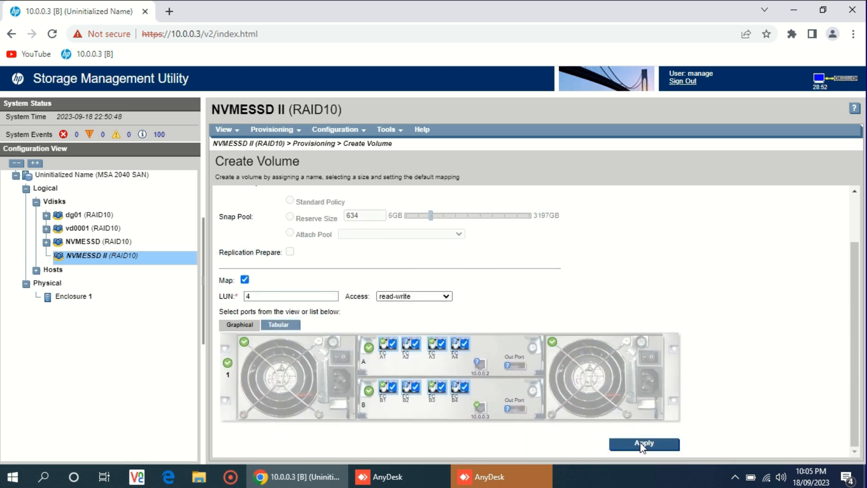
Create volume NVMESSD II_Vol, accepting the default mapping in the confirmation.
left_click(643, 443)
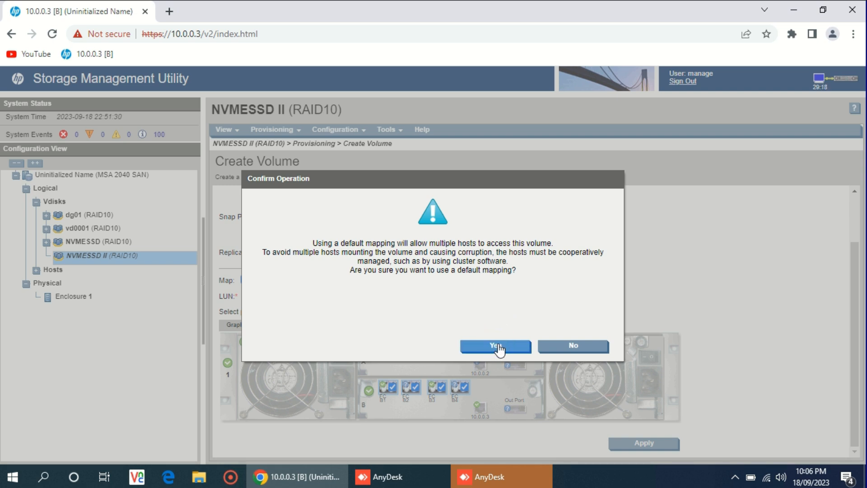
left_click(495, 345)
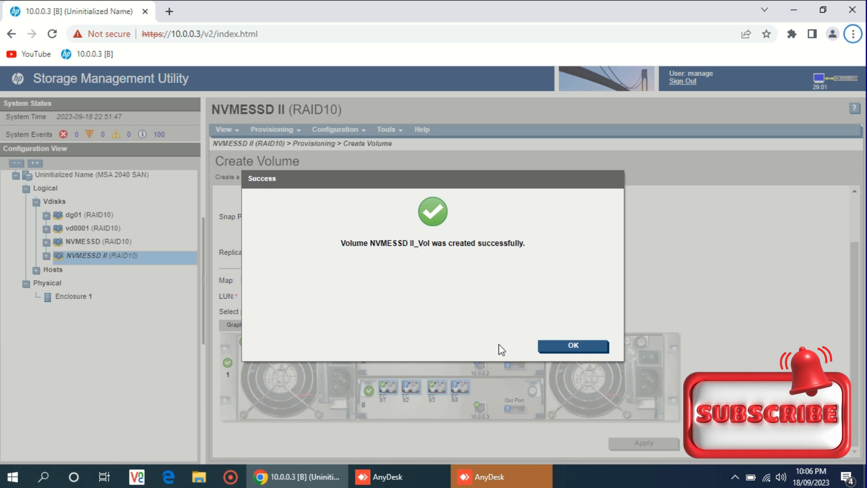
Dismiss the success message and view the NVMESSD II overview showing one 3.2TB volume.
left_click(573, 344)
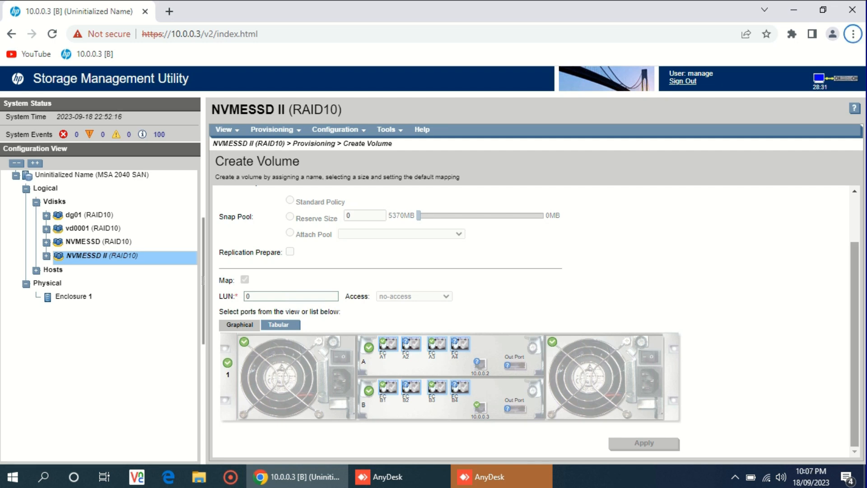
left_click(86, 215)
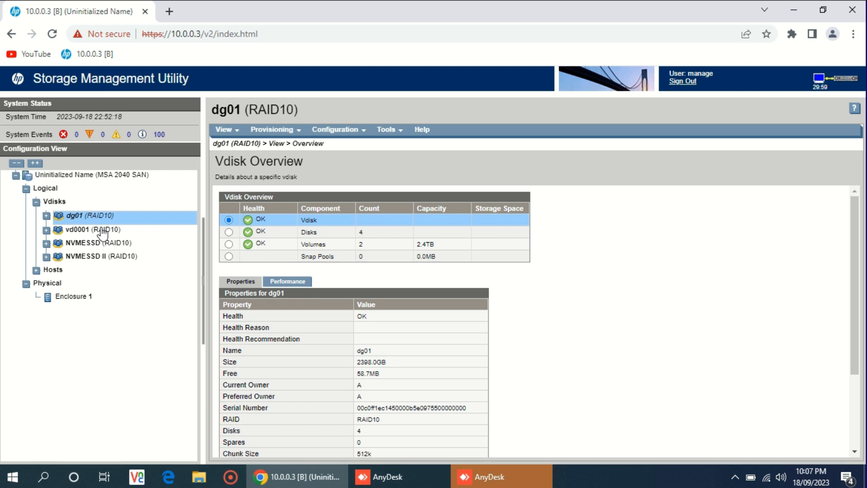
left_click(101, 256)
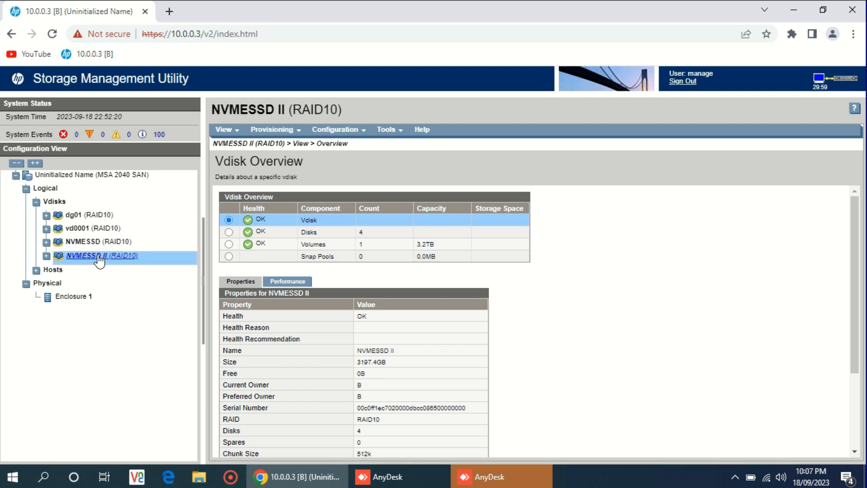